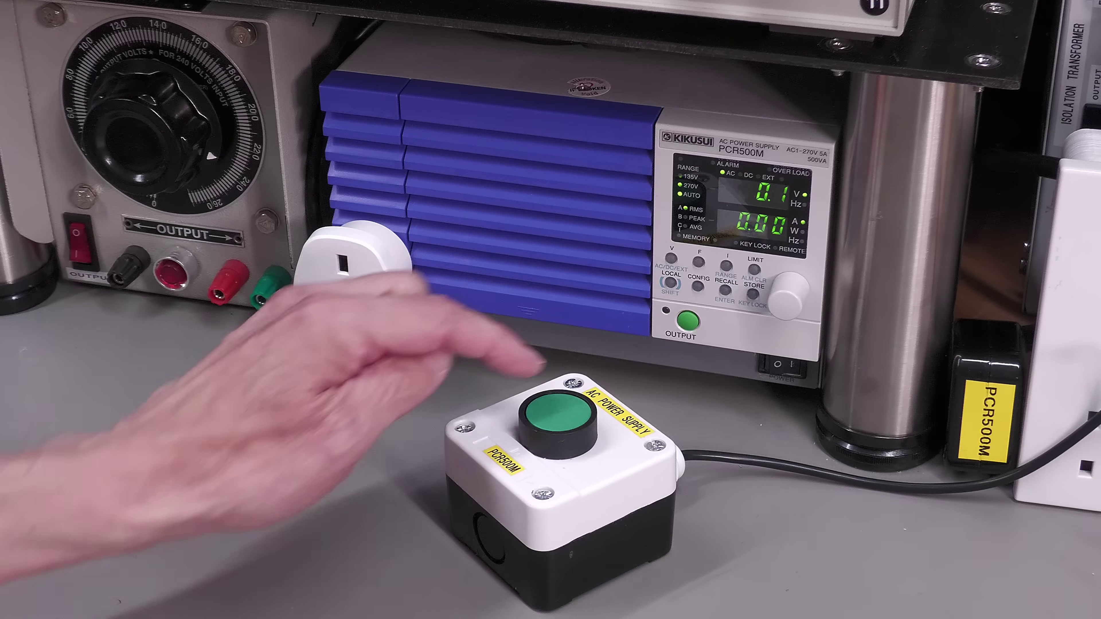
# Switch the PCR500M output on via the remote green button so the display reads 230.0 V
pyautogui.click(554, 415)
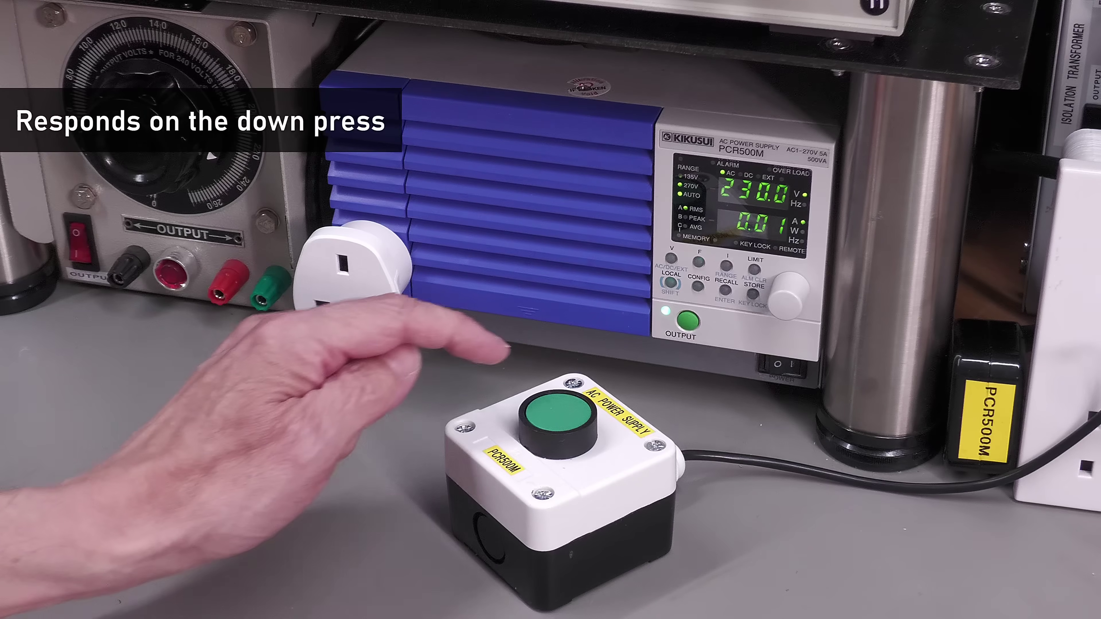